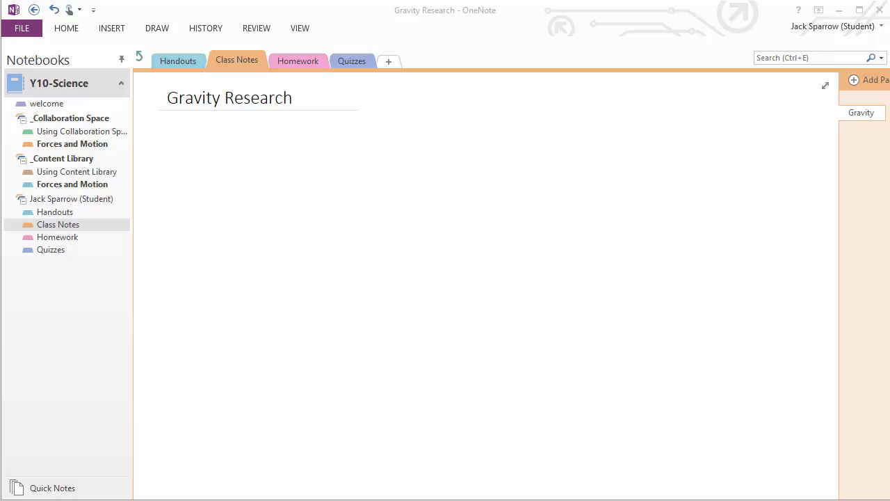
pyautogui.moveTo(638, 53)
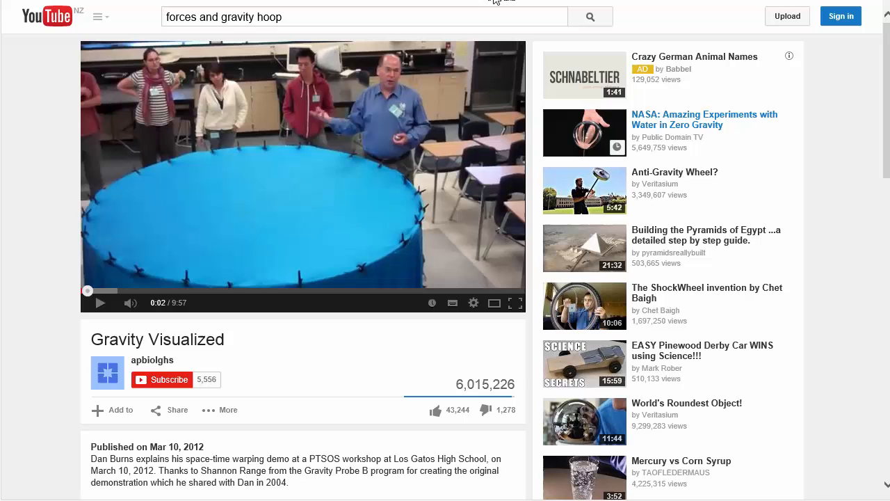
pyautogui.moveTo(447, 102)
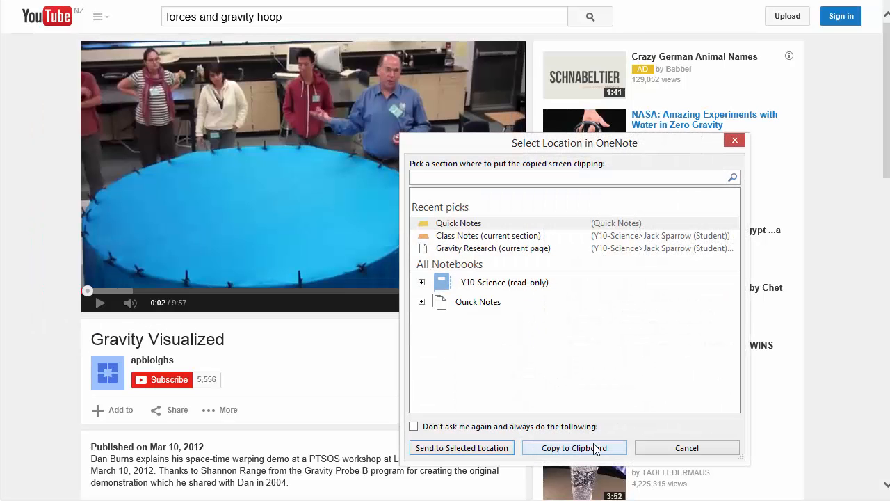
# Capture the Gravity Visualized video frame as a screen clipping copied to the clipboard
pyautogui.click(687, 447)
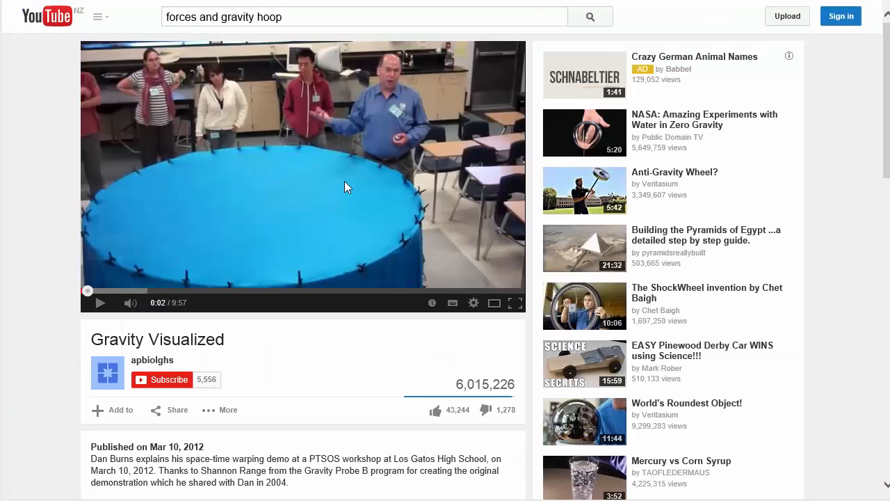
pyautogui.moveTo(91, 458); pyautogui.dragTo(286, 470)
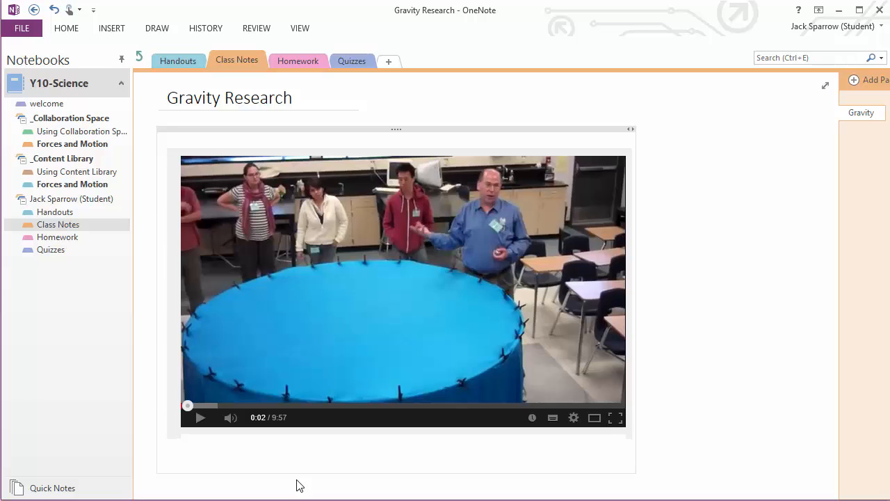
# Check the pasted clipping's description and YouTube From link below it on Gravity Research
pyautogui.scroll(-3)
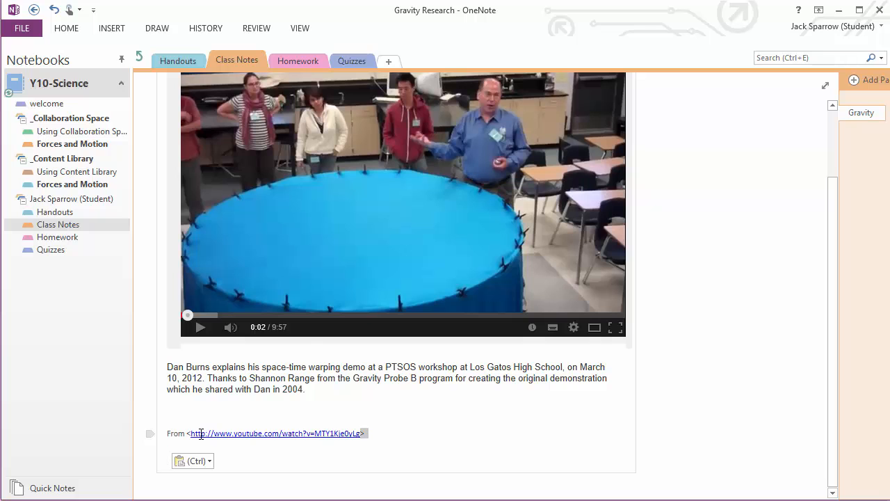
pyautogui.moveTo(333, 438)
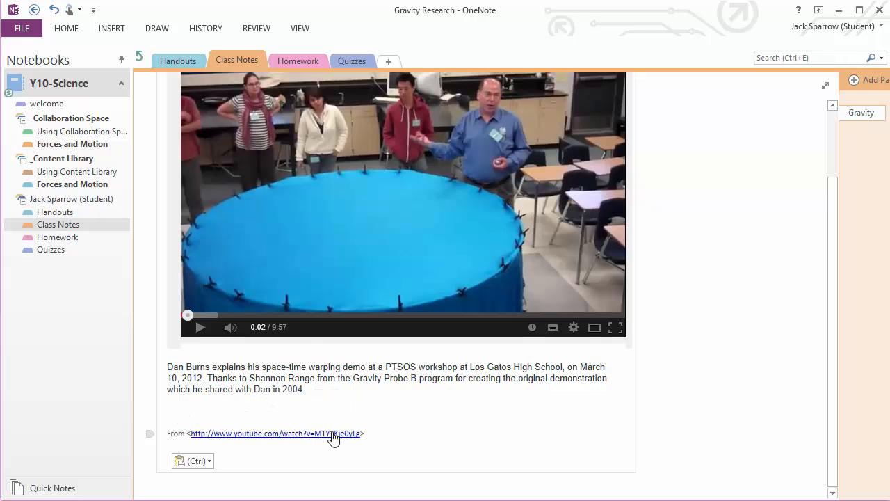
pyautogui.click(276, 434)
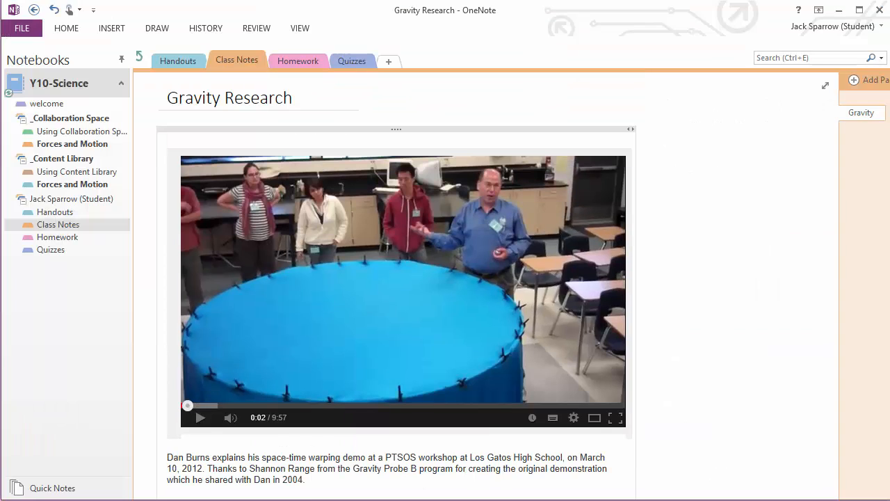
pyautogui.moveTo(87, 177)
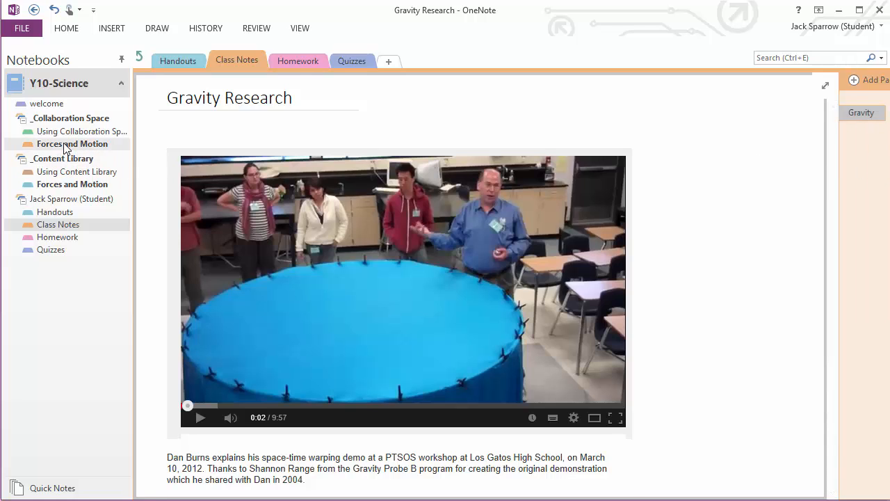
# Switch to the Forces and Motion section under _Collaboration Space
pyautogui.click(71, 143)
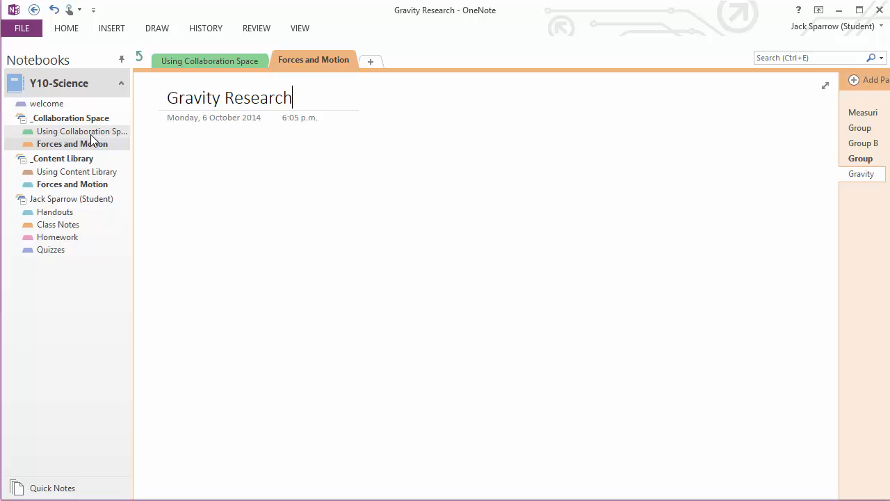